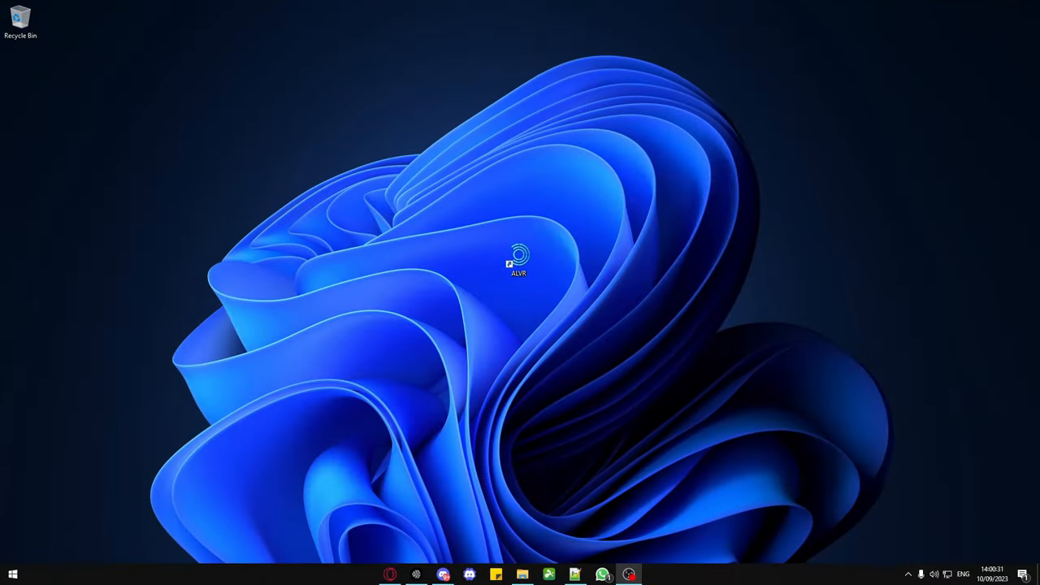
Step: Launch ALVR from its desktop shortcut to open the dashboard's Connections page
double_click(518, 259)
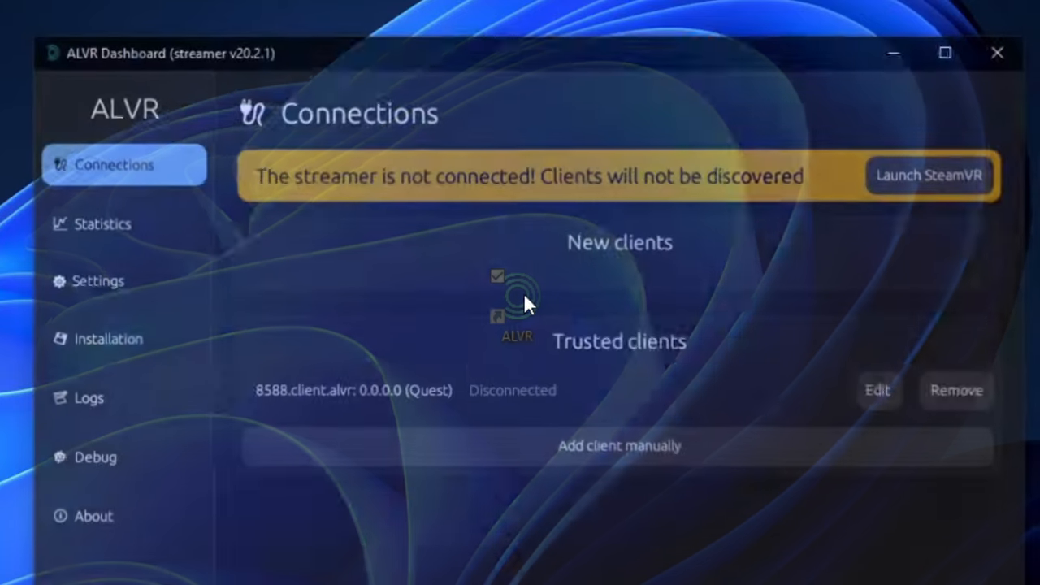